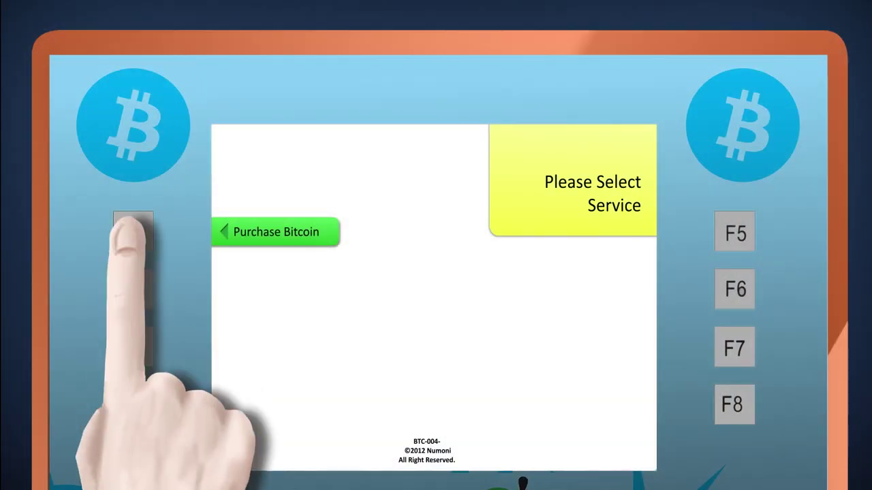
# Choose Purchase Bitcoin on the Please Select Service screen
pyautogui.click(275, 231)
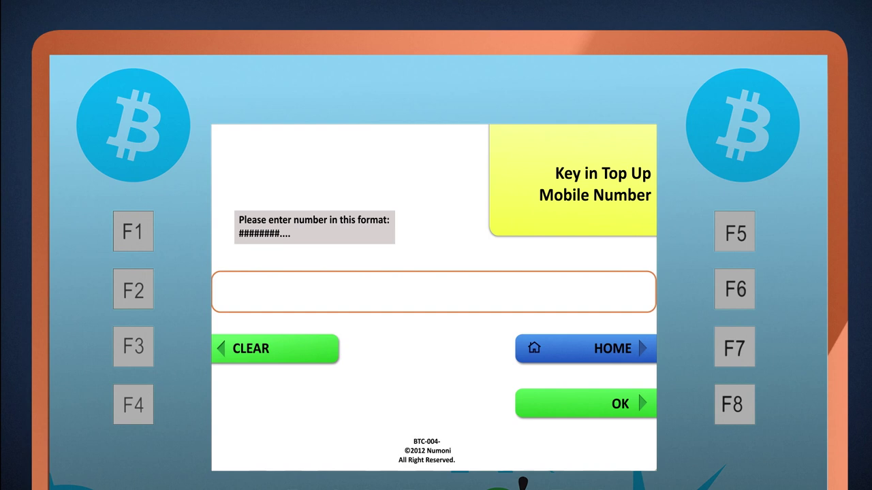
# Enter the mobile number 123456789 at the top-up prompt
pyautogui.write('12345678')
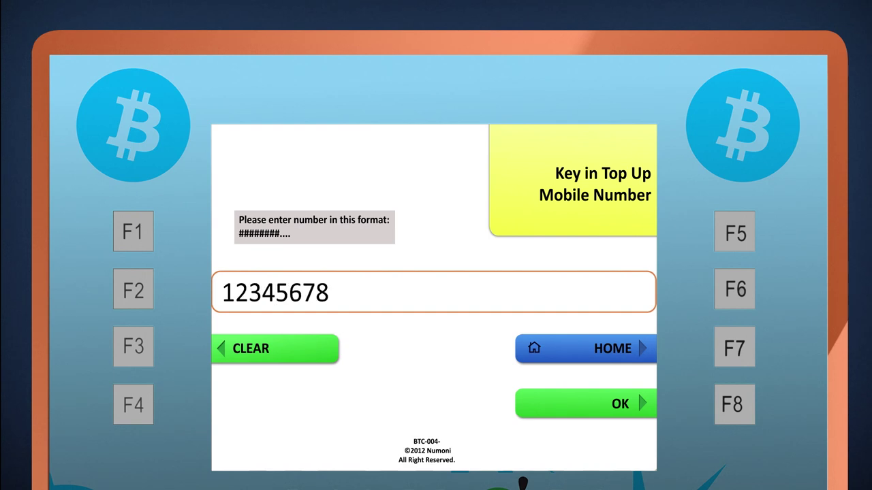
pyautogui.write('9')
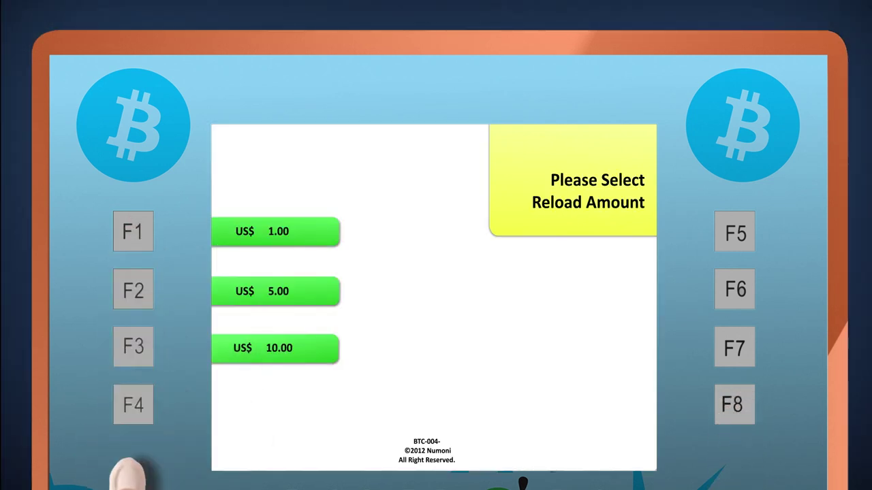
# Select the US$1.00 reload amount and insert US$2.00 in cash
pyautogui.click(276, 231)
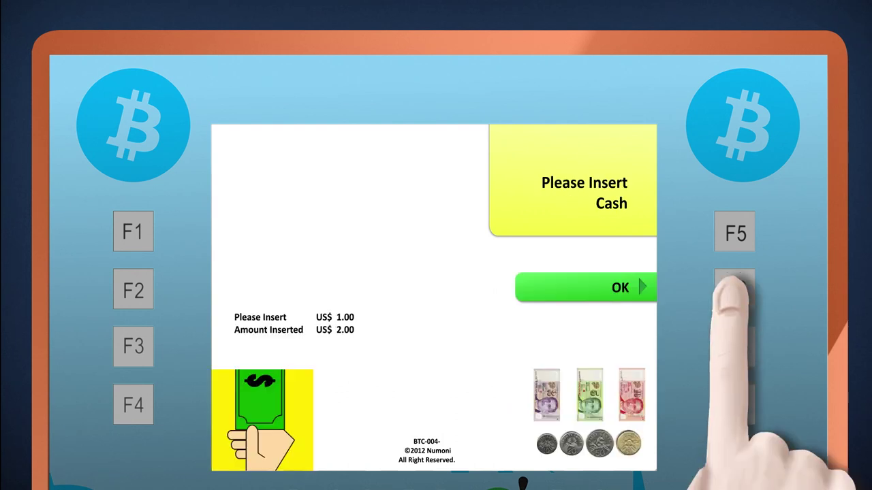
pyautogui.click(603, 287)
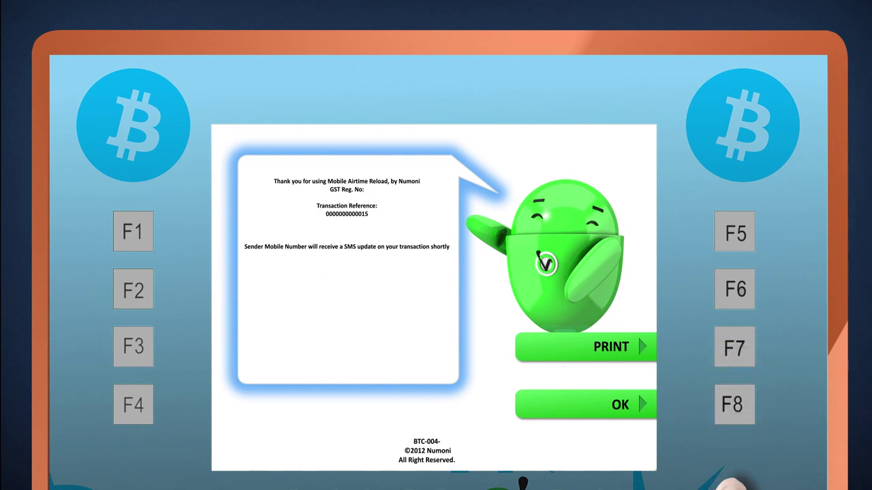
# Dismiss the thank-you receipt screen with OK to return the ATM to idle
pyautogui.click(619, 404)
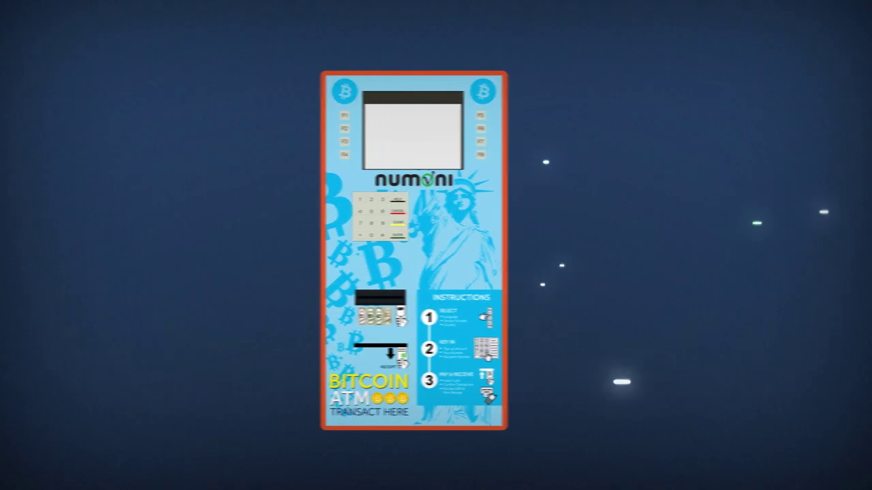